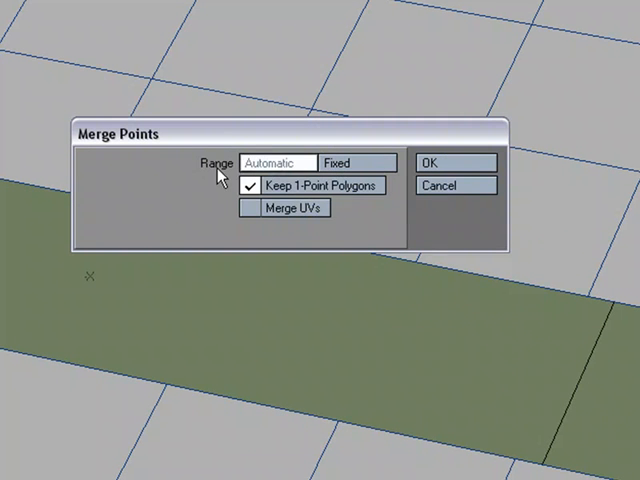
- Run Merge Points with Automatic range (none eliminated), then retry with Fixed range at 1 mm
{"action": "left_click", "coordinate": [452, 162]}
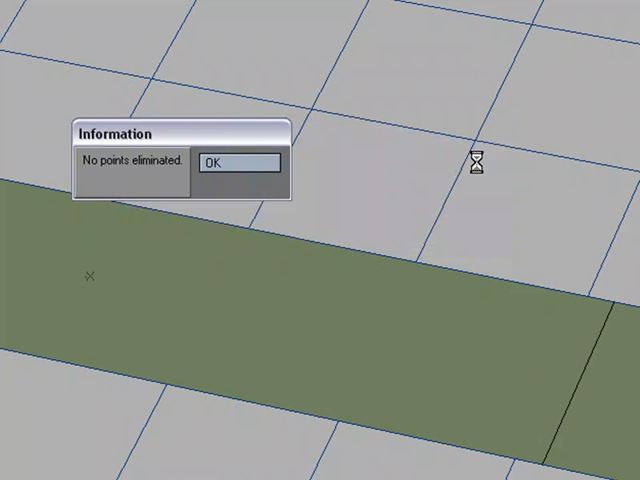
{"action": "left_click", "coordinate": [240, 162]}
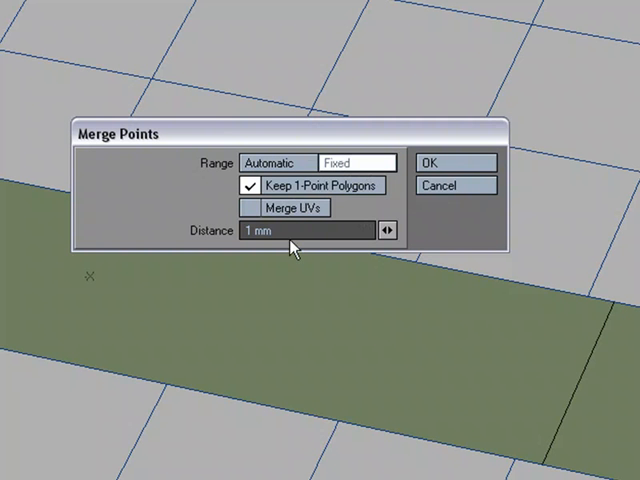
{"action": "left_click", "coordinate": [452, 162]}
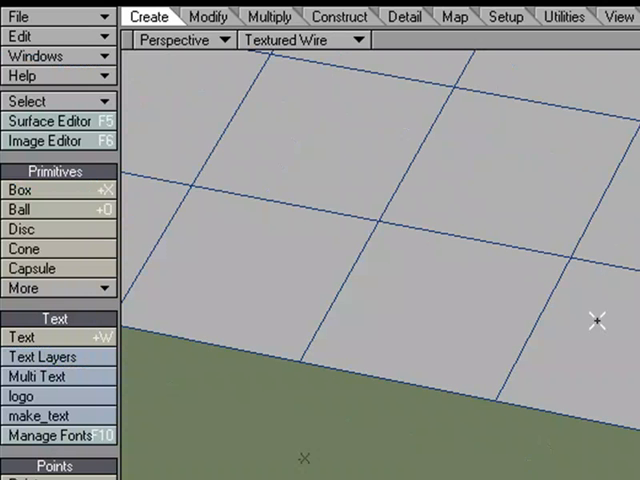
- Weld two selected points on the Detail tab and acknowledge the '2 point(s) welded' notice
{"action": "left_click", "coordinate": [404, 16]}
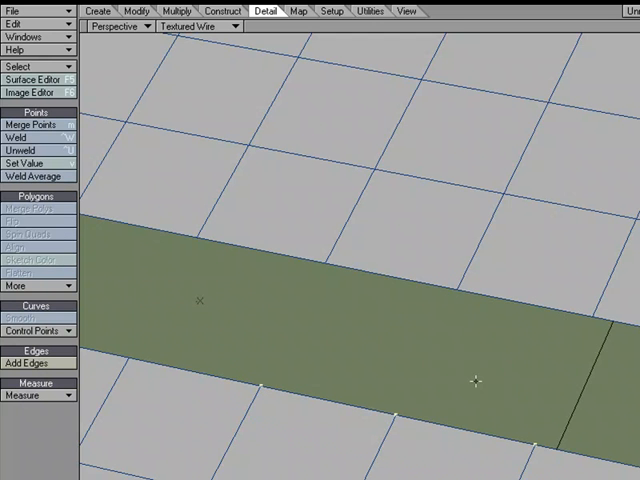
{"action": "mouse_move", "coordinate": [472, 268]}
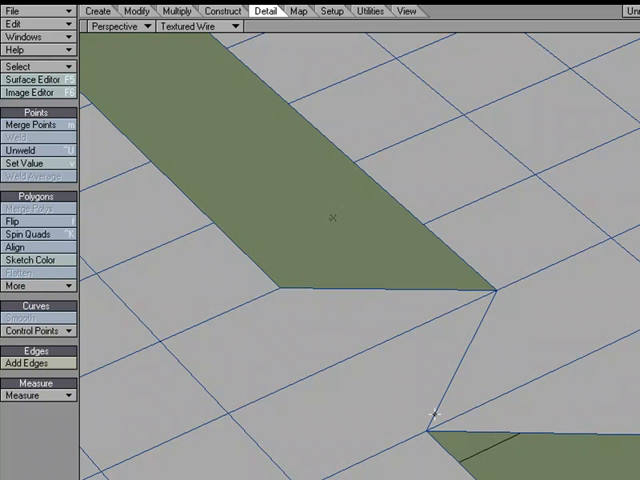
{"action": "mouse_move", "coordinate": [468, 424]}
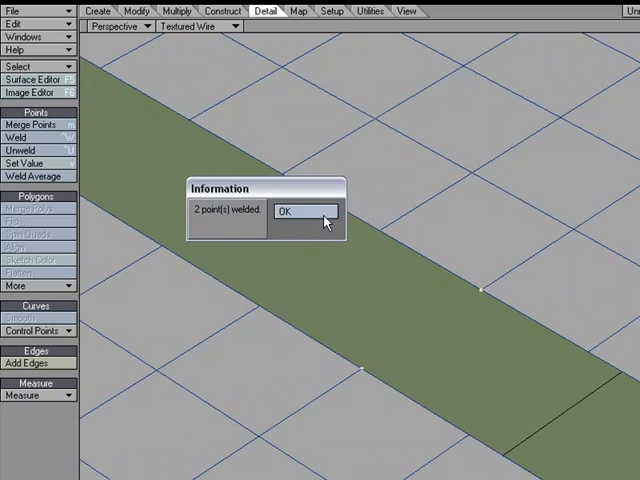
{"action": "left_click", "coordinate": [300, 212]}
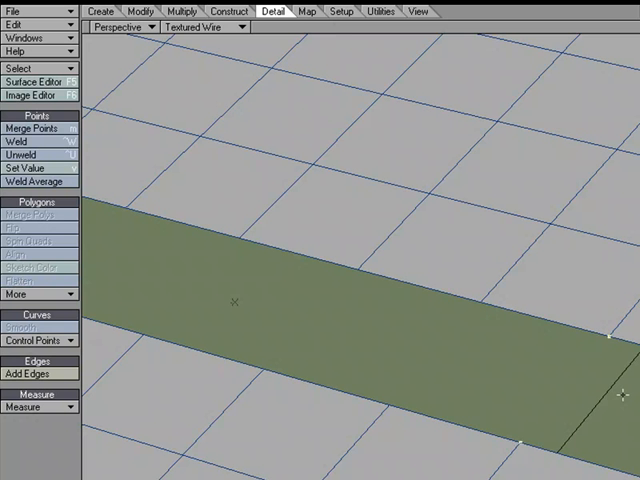
{"action": "mouse_move", "coordinate": [600, 344]}
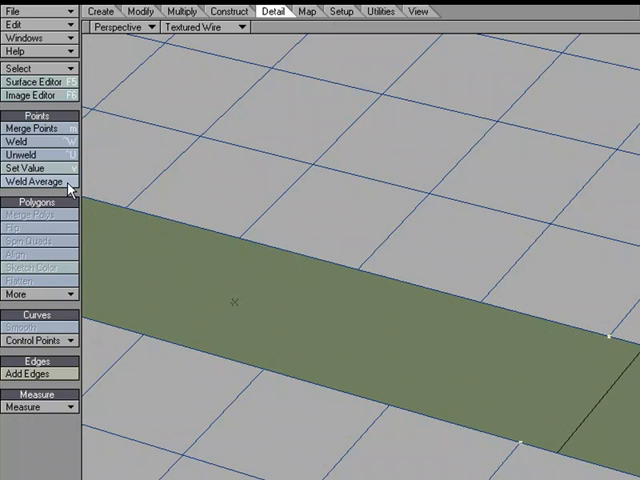
- Weld Average another pair of points and acknowledge the 2-points-welded notice
{"action": "left_click", "coordinate": [32, 182]}
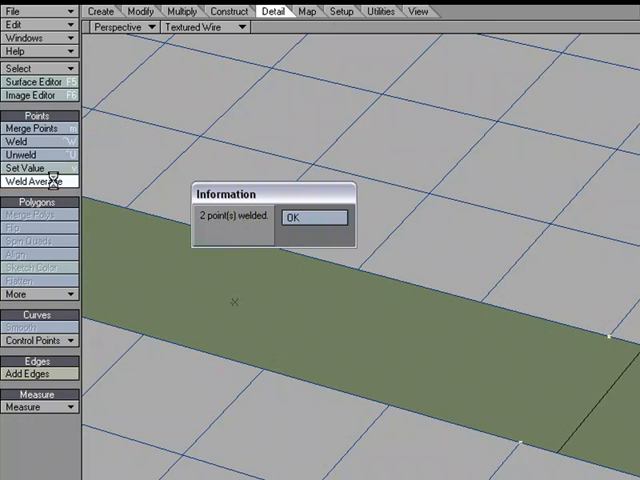
{"action": "left_click", "coordinate": [312, 216]}
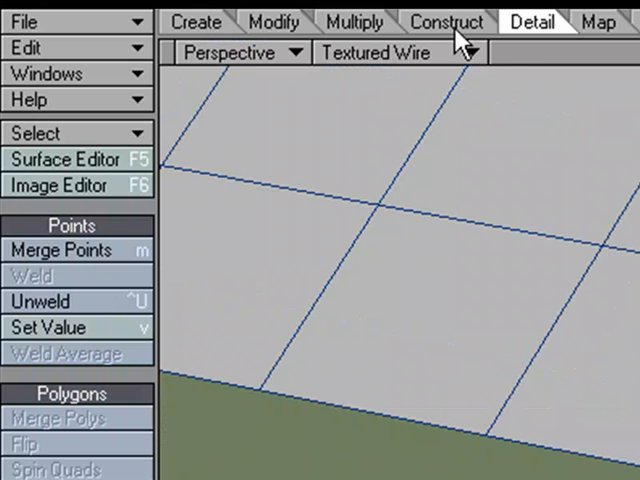
{"action": "mouse_move", "coordinate": [44, 300]}
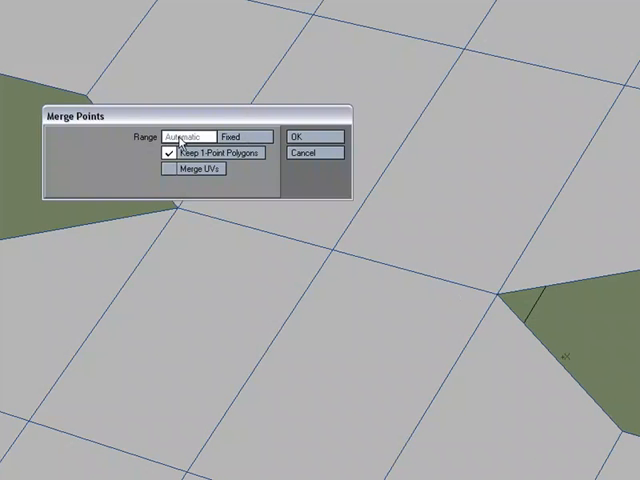
- Apply Merge Points with Automatic range, eliminating 2 points
{"action": "left_click", "coordinate": [312, 136]}
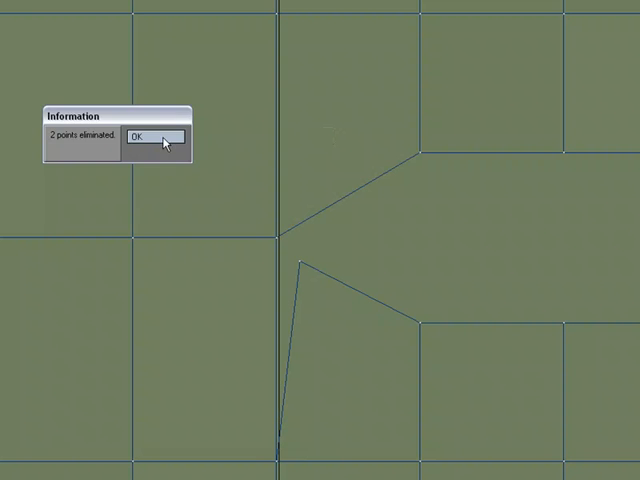
- Acknowledge the '2 points eliminated' notices from two Merge Points passes around the notch
{"action": "left_click", "coordinate": [160, 138]}
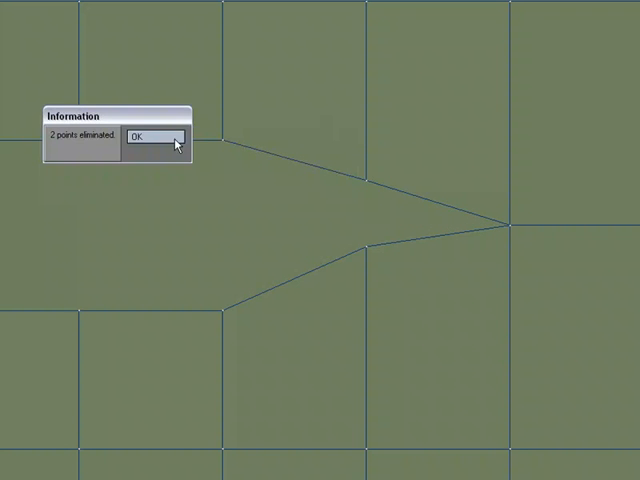
{"action": "left_click", "coordinate": [148, 136]}
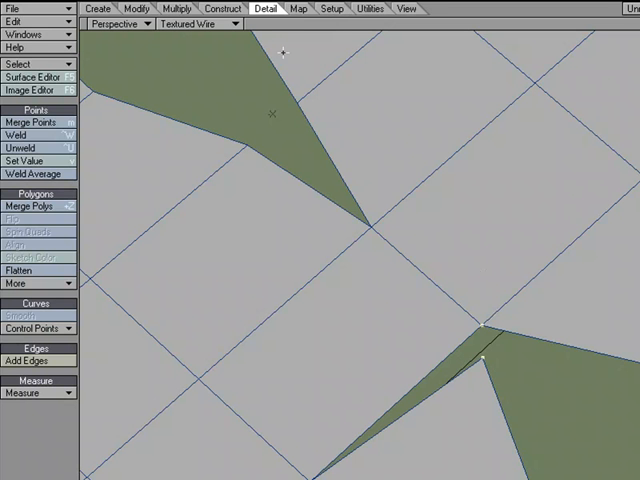
- Weld two more point pairs, confirming each 2-points-welded notice, to split the V-shaped notch
{"action": "left_click", "coordinate": [30, 132]}
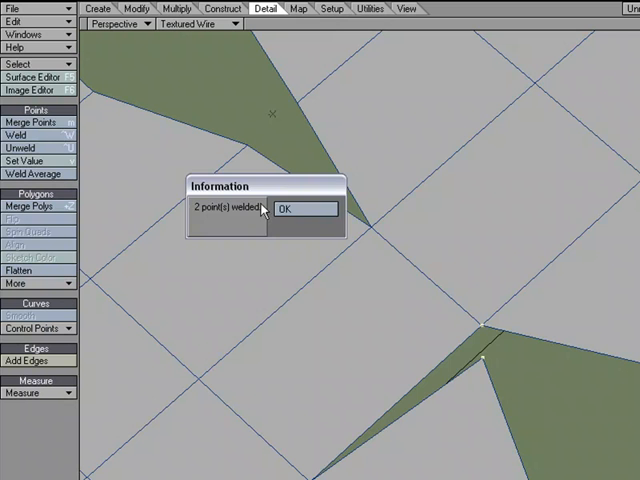
{"action": "left_click", "coordinate": [300, 208]}
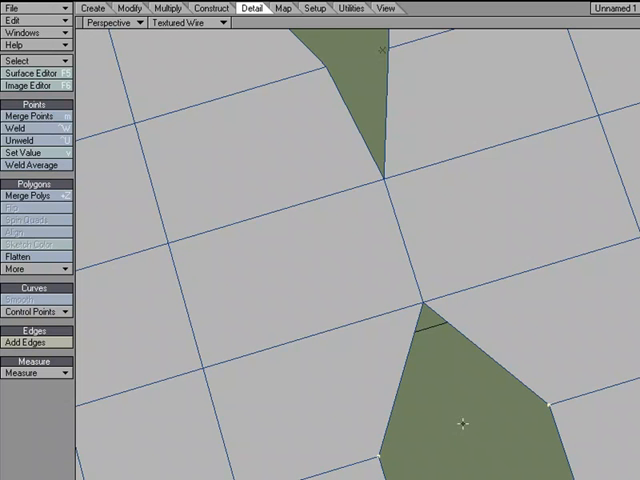
{"action": "left_click", "coordinate": [36, 132]}
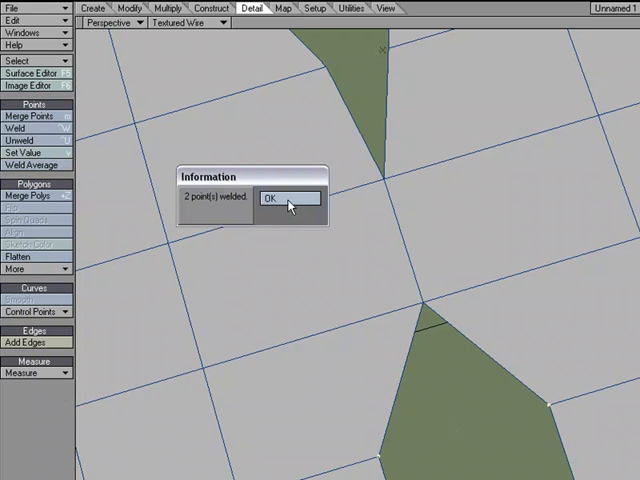
{"action": "left_click", "coordinate": [288, 196]}
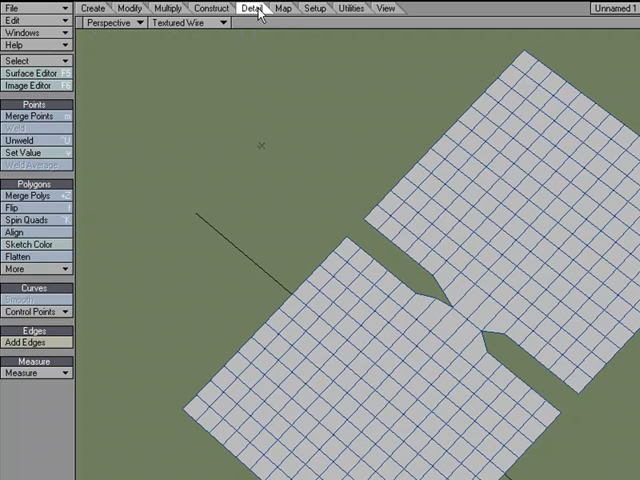
{"action": "mouse_move", "coordinate": [176, 120]}
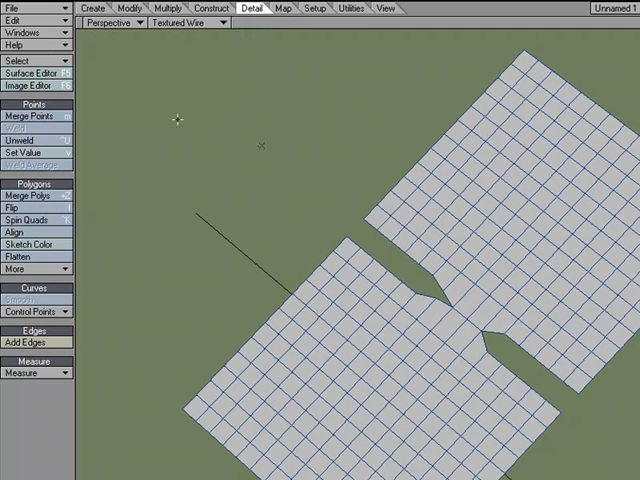